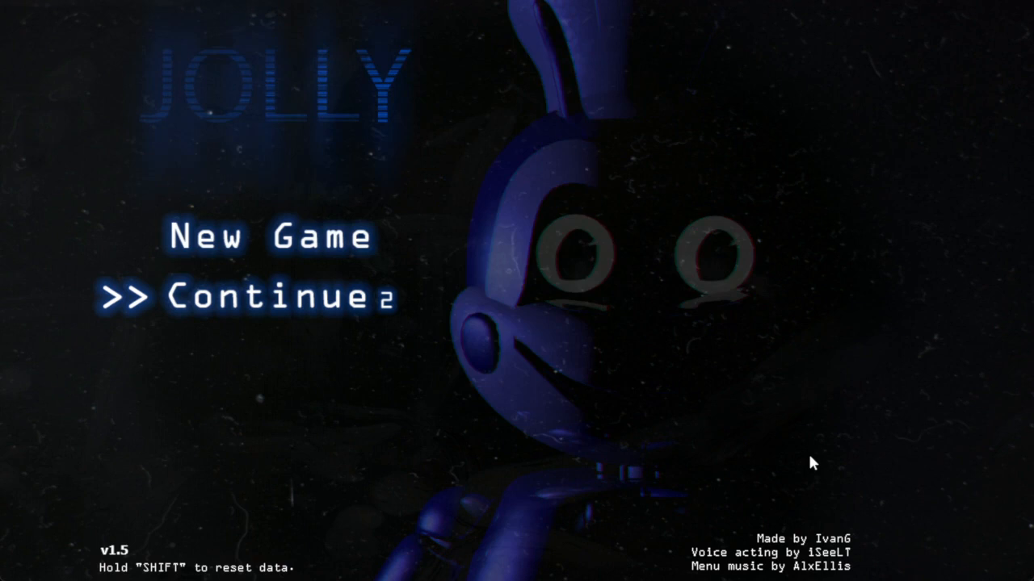
Continue the saved game from the title menu to start the next night.
click(267, 298)
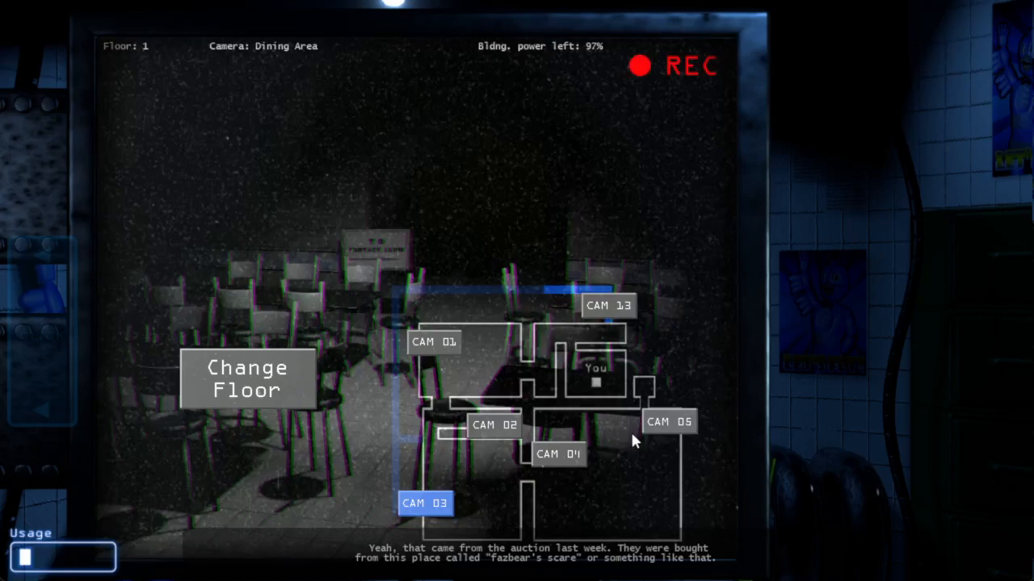
Browse CAM 03, then floor 2 cameras CAM 07, CAM 09 and back to Main Stage.
click(247, 379)
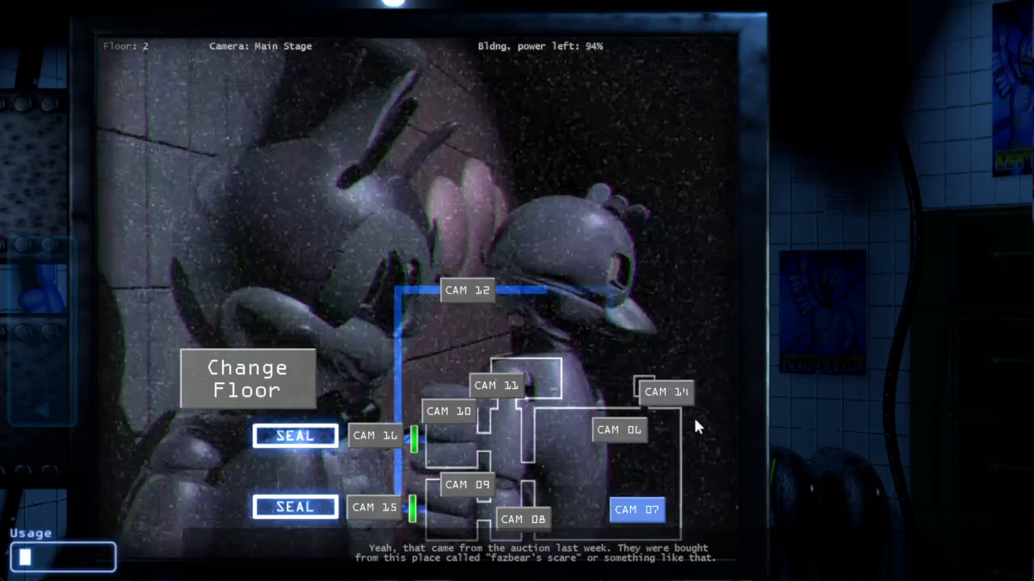
click(448, 411)
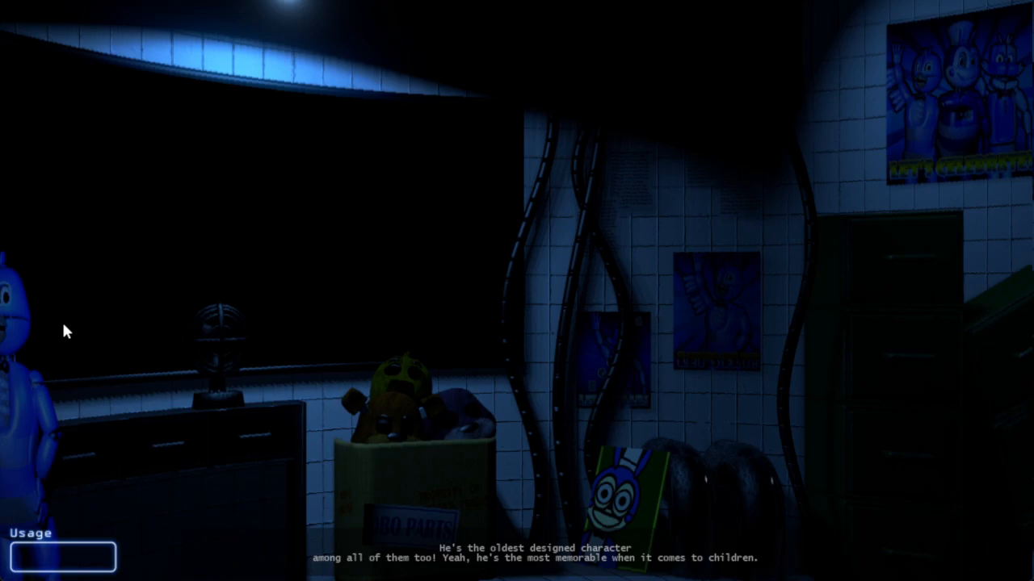
click(469, 492)
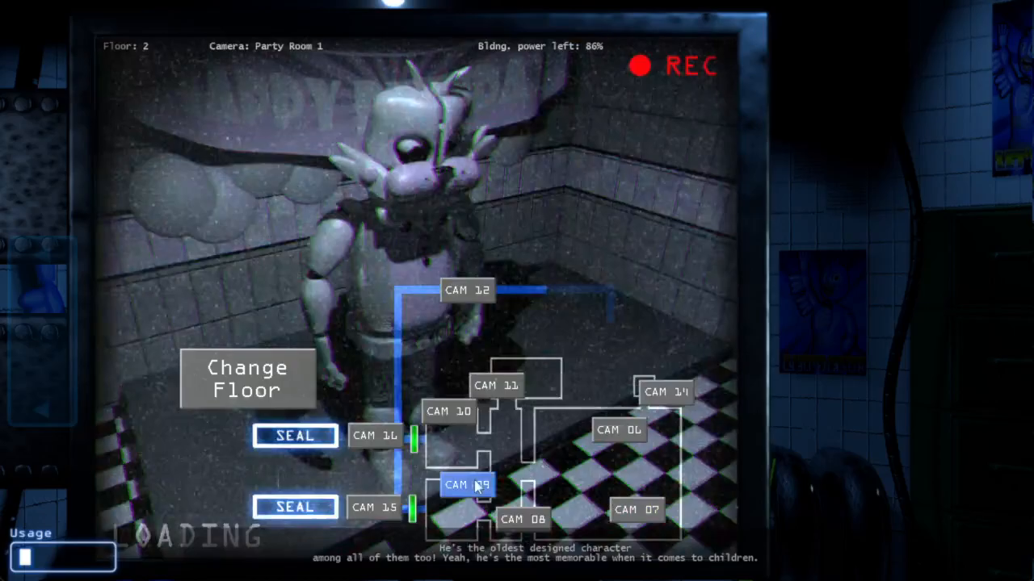
click(467, 484)
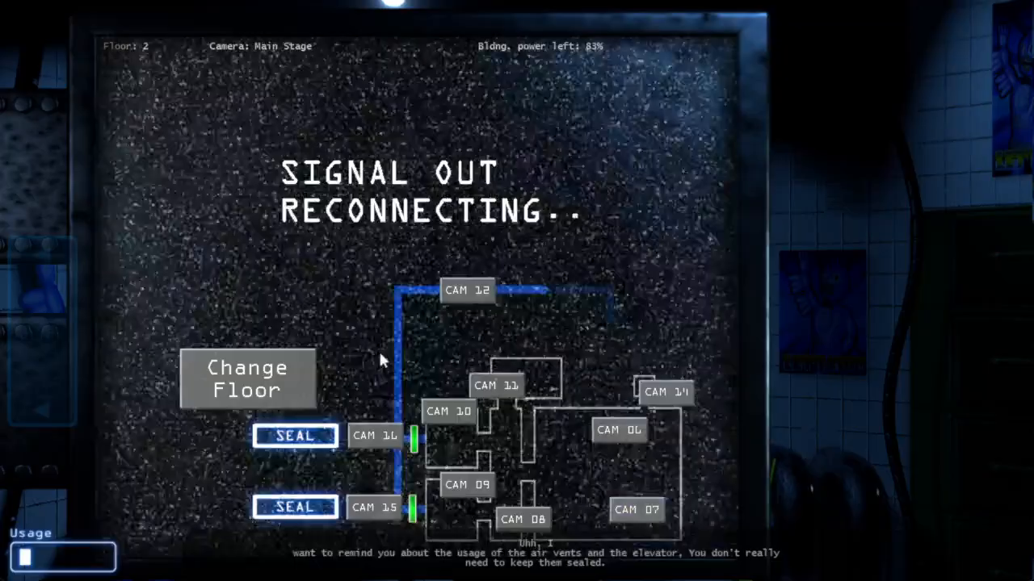
click(664, 391)
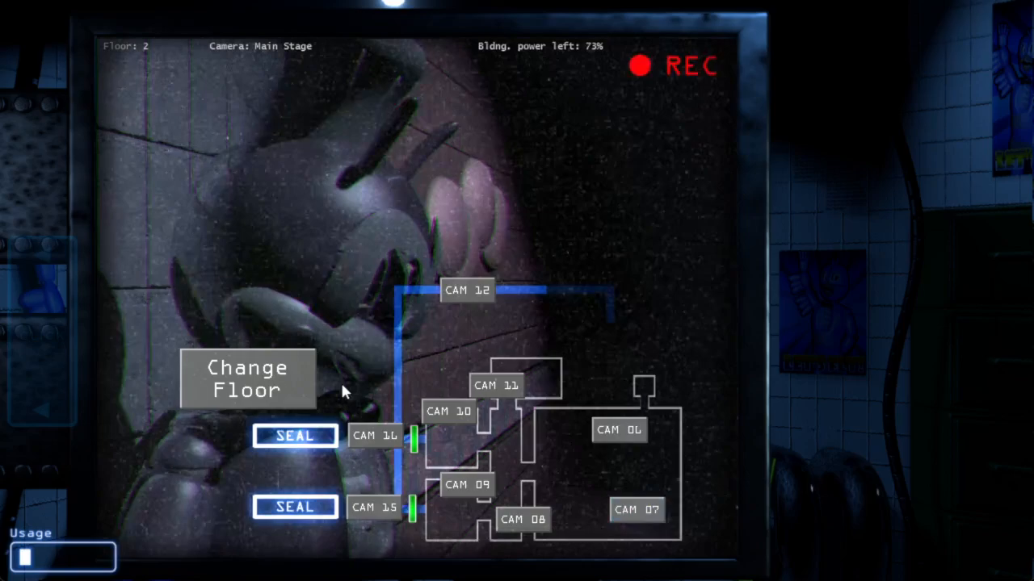
View Party Room 2 (CAM 10), floor 1 CAM 13 and CAM 14, then Kitchen CAM 01.
click(247, 378)
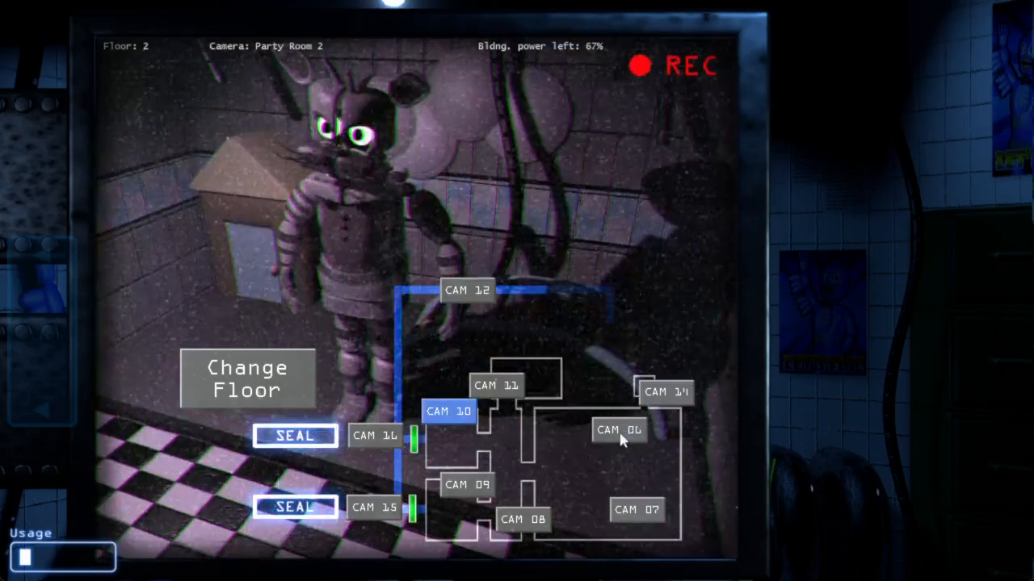
click(637, 512)
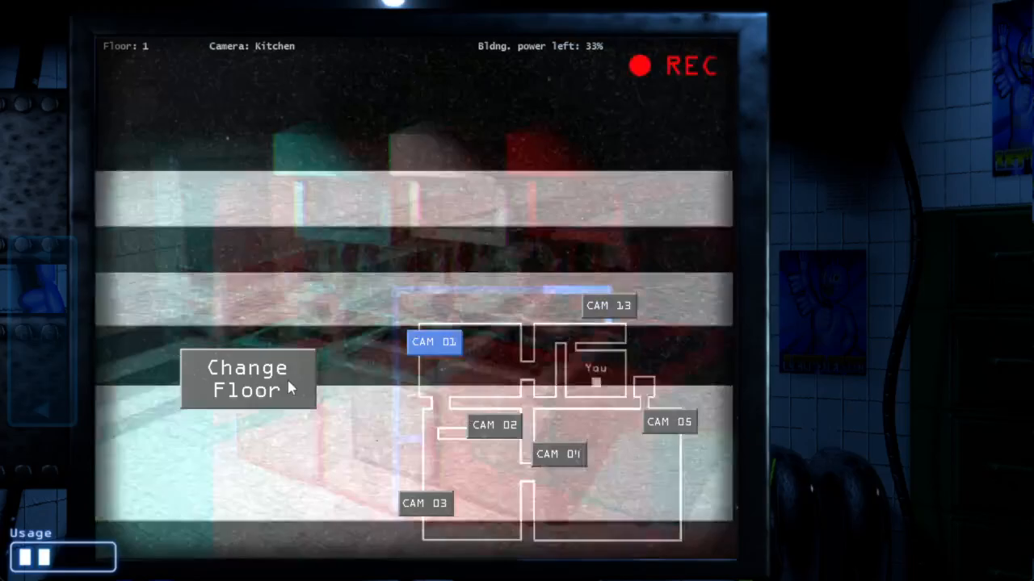
click(609, 306)
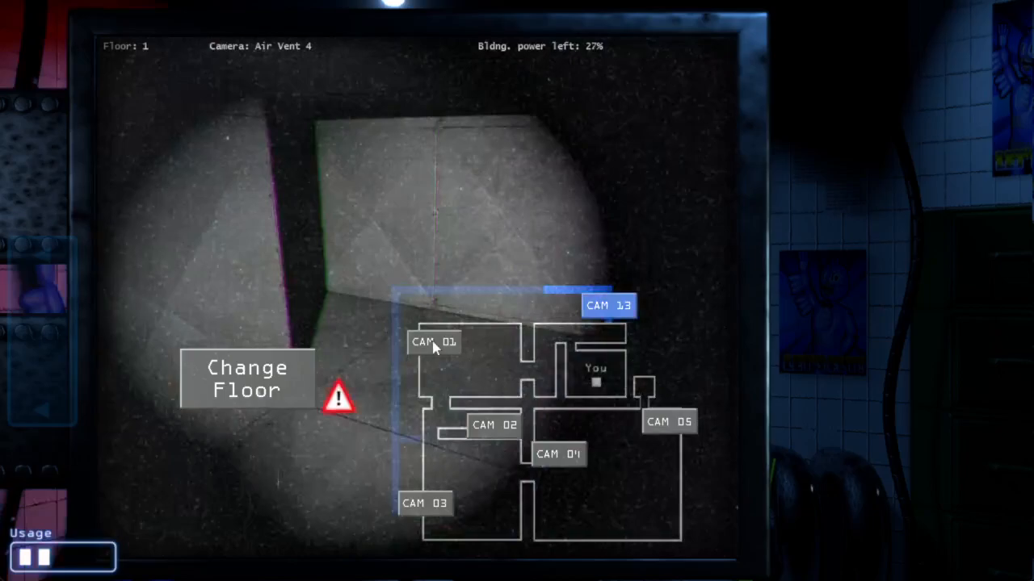
click(248, 379)
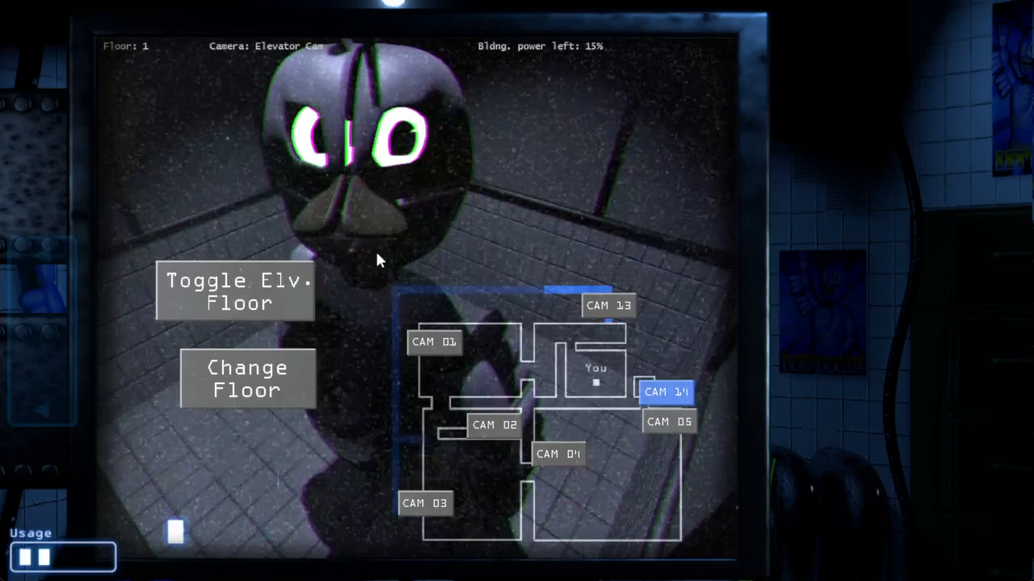
click(434, 343)
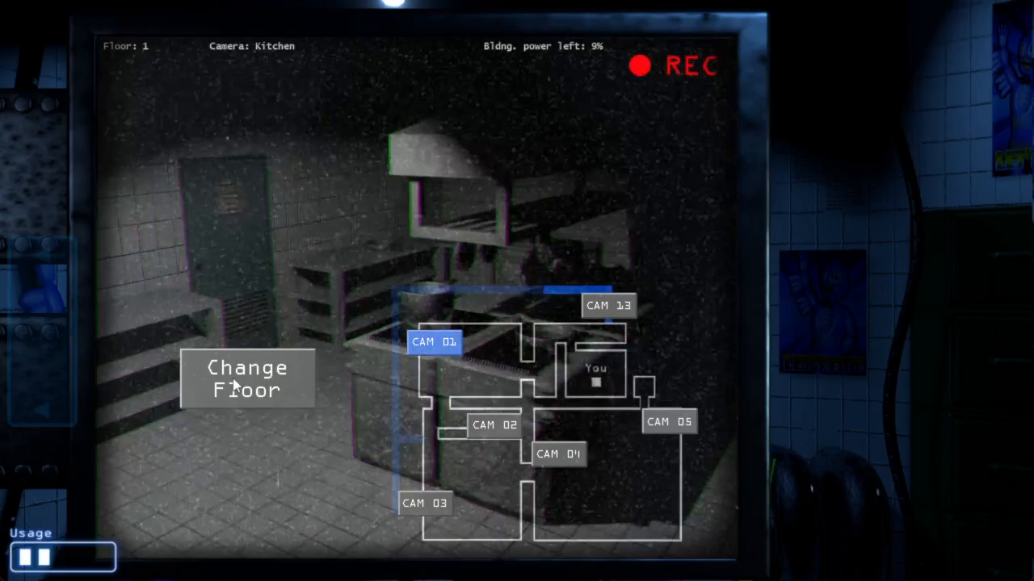
click(247, 379)
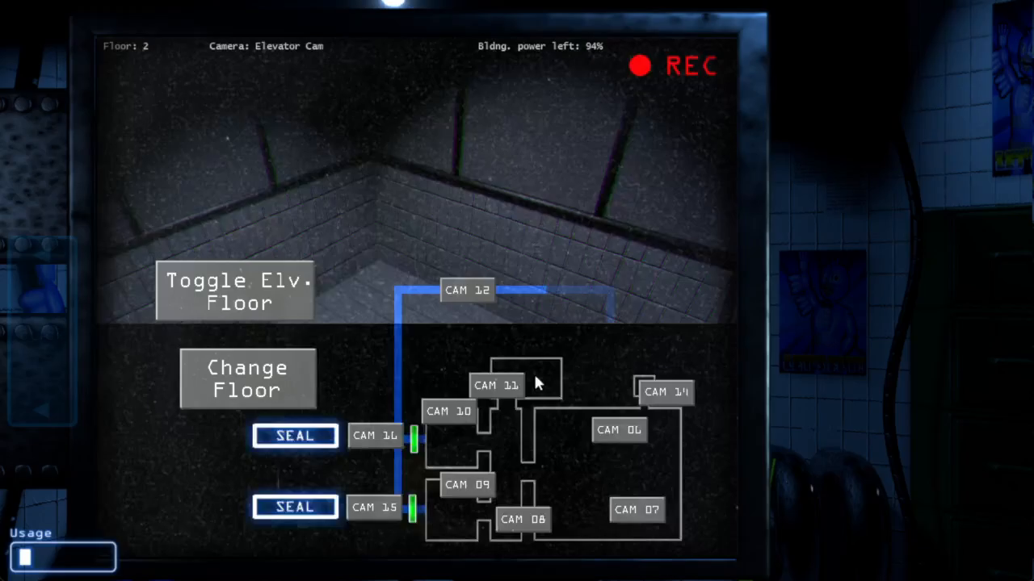
Cycle second-floor cams, first-floor Elevator Cam and Kitchen, ending on floor 2 Elevator Entrance.
click(495, 385)
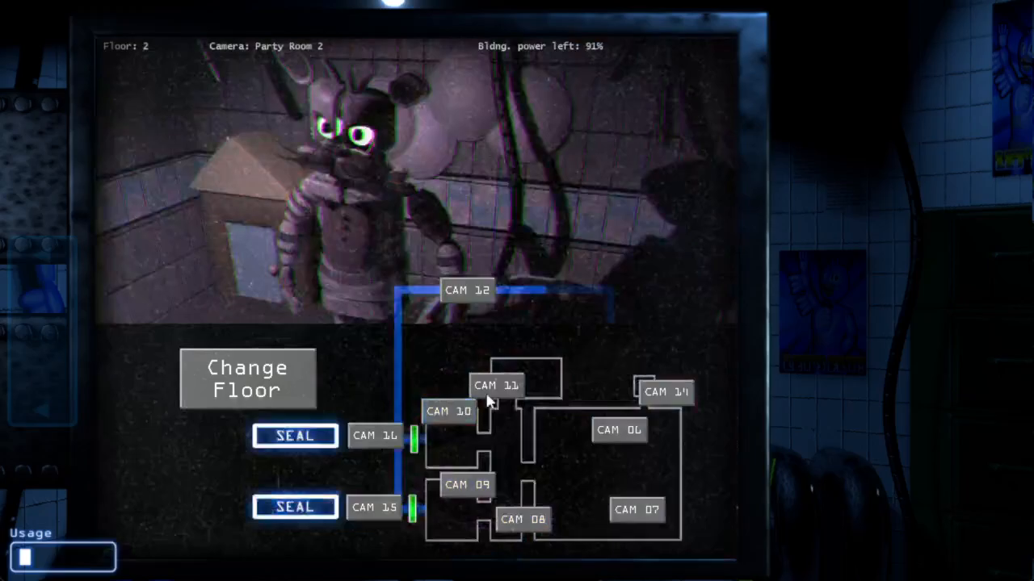
click(247, 378)
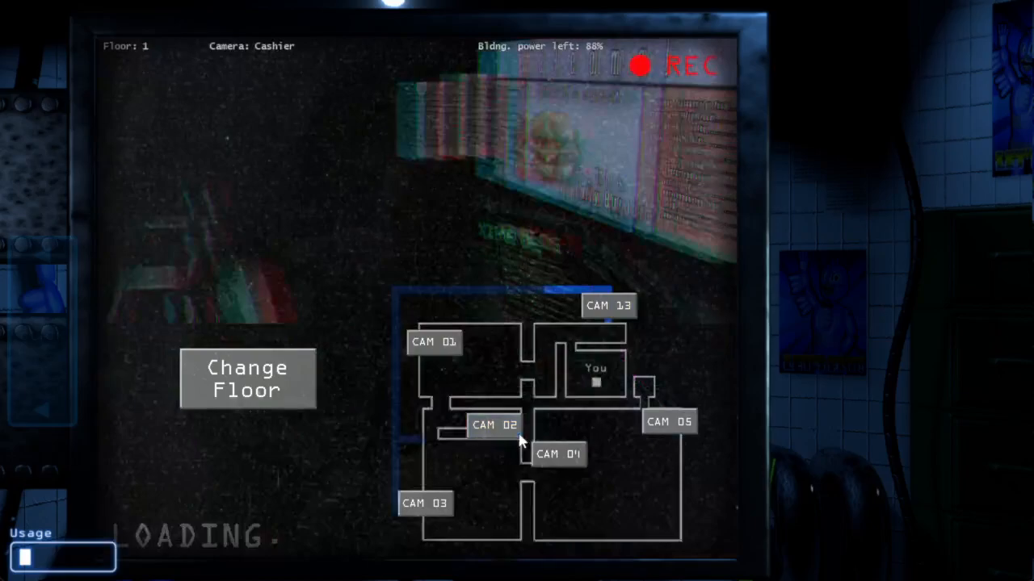
click(247, 378)
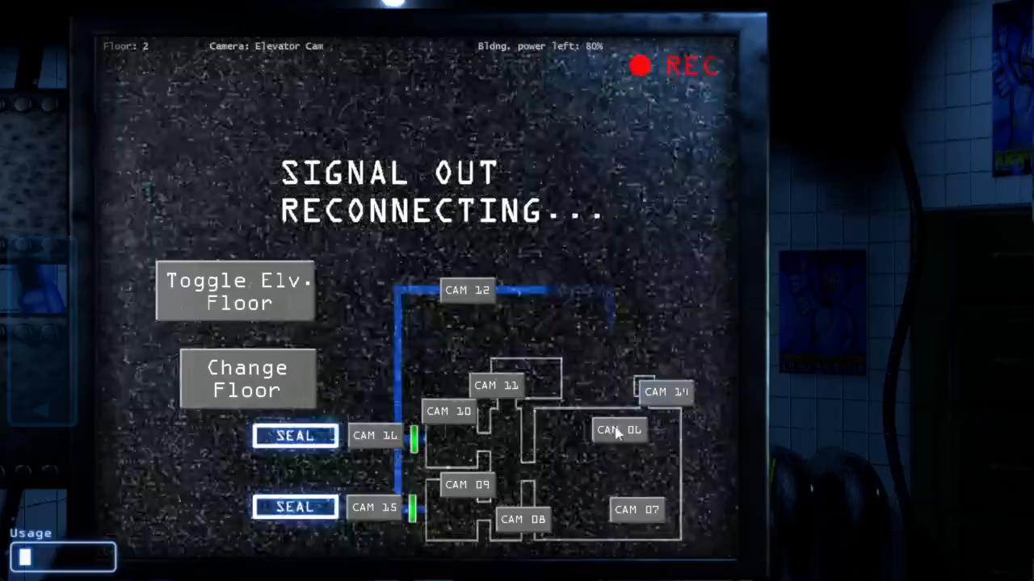
click(493, 386)
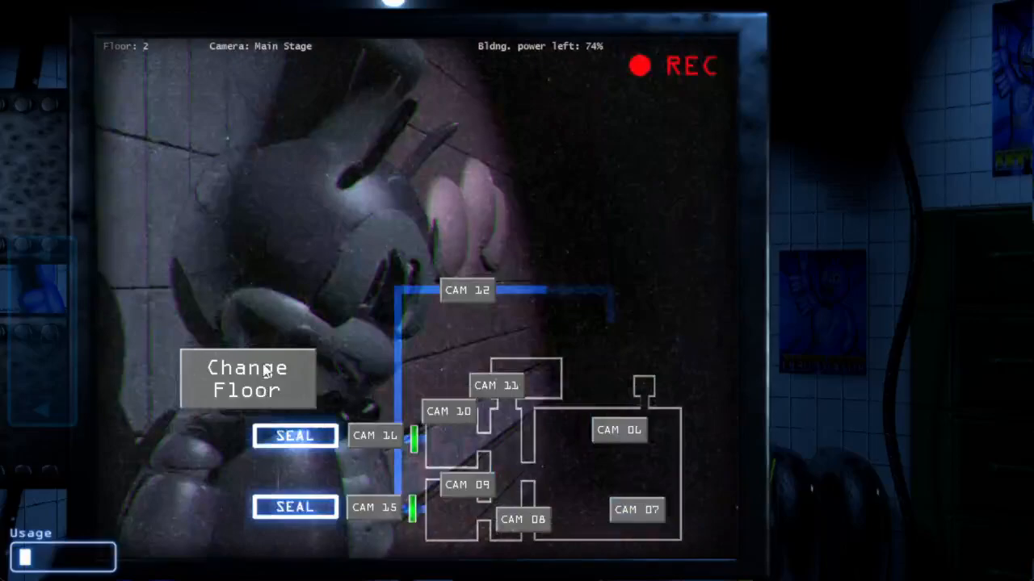
click(247, 380)
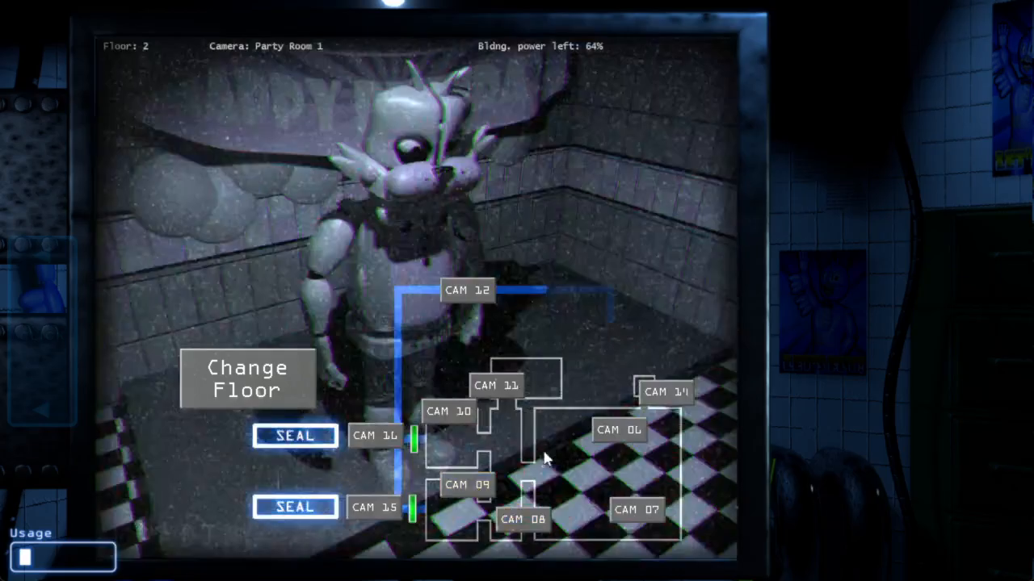
click(634, 509)
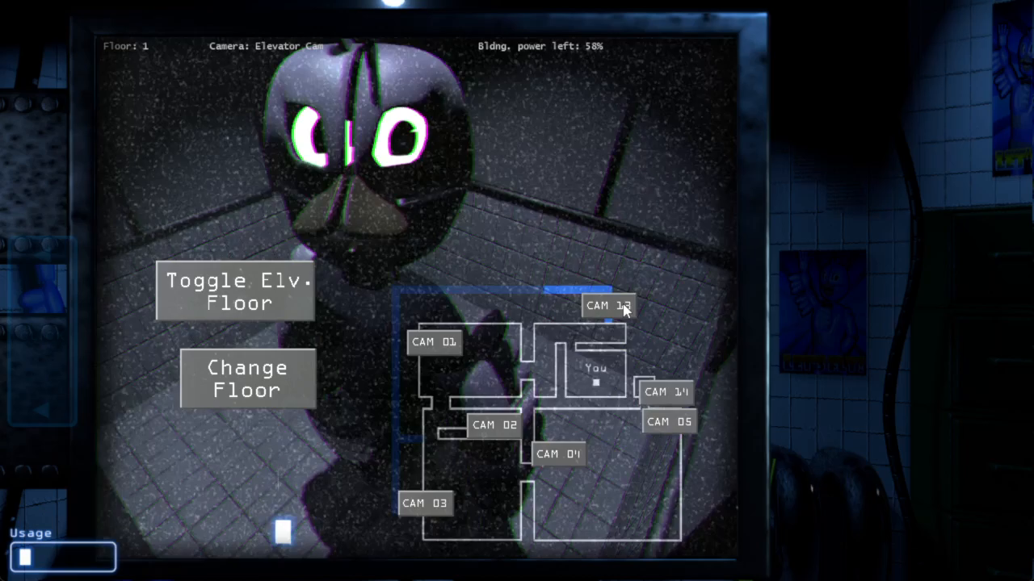
click(609, 305)
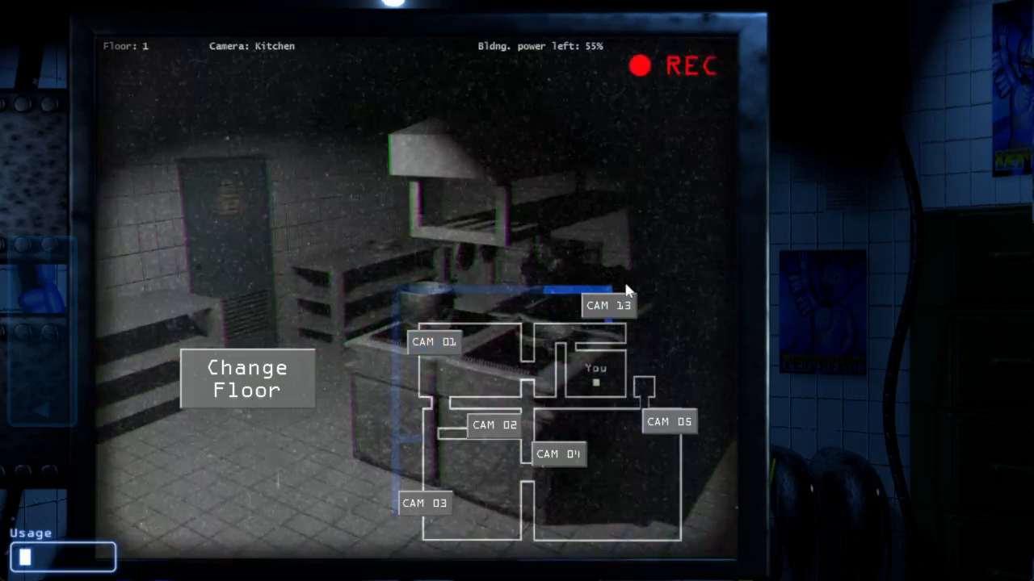
click(247, 379)
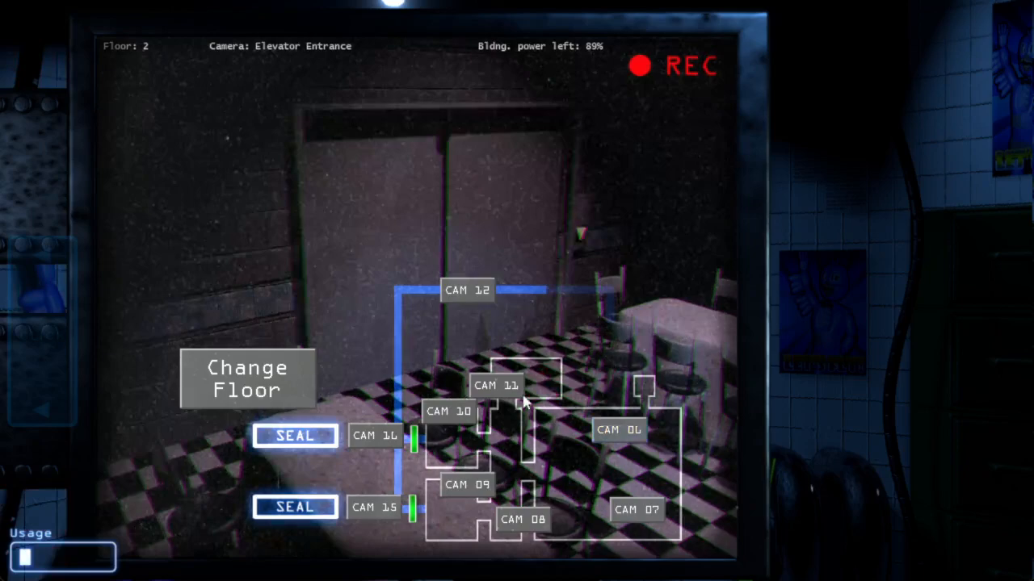
Repair the red wire on CAM 11 PartsNService until all four wires show green.
click(497, 386)
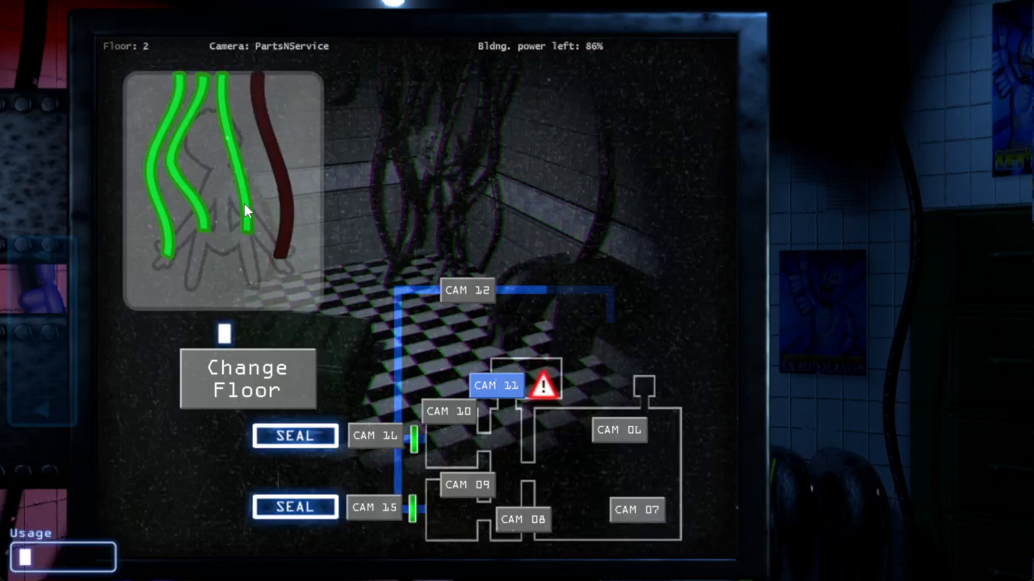
click(247, 380)
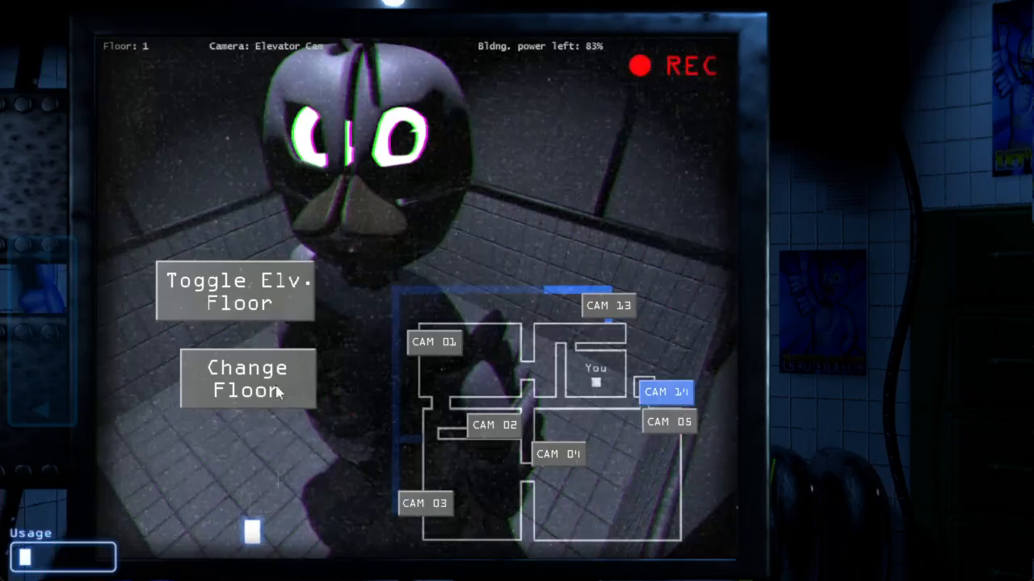
click(247, 379)
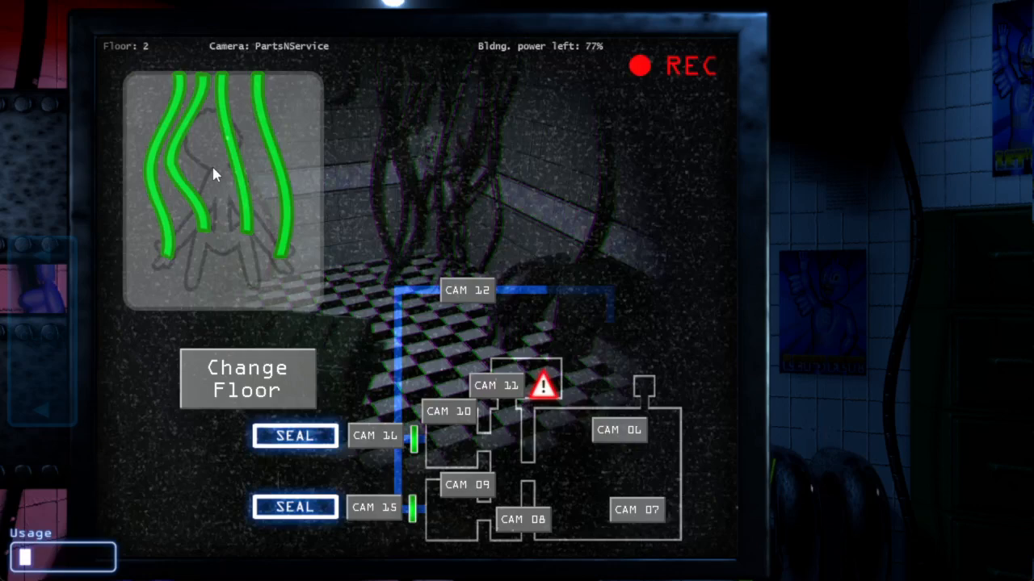
click(495, 385)
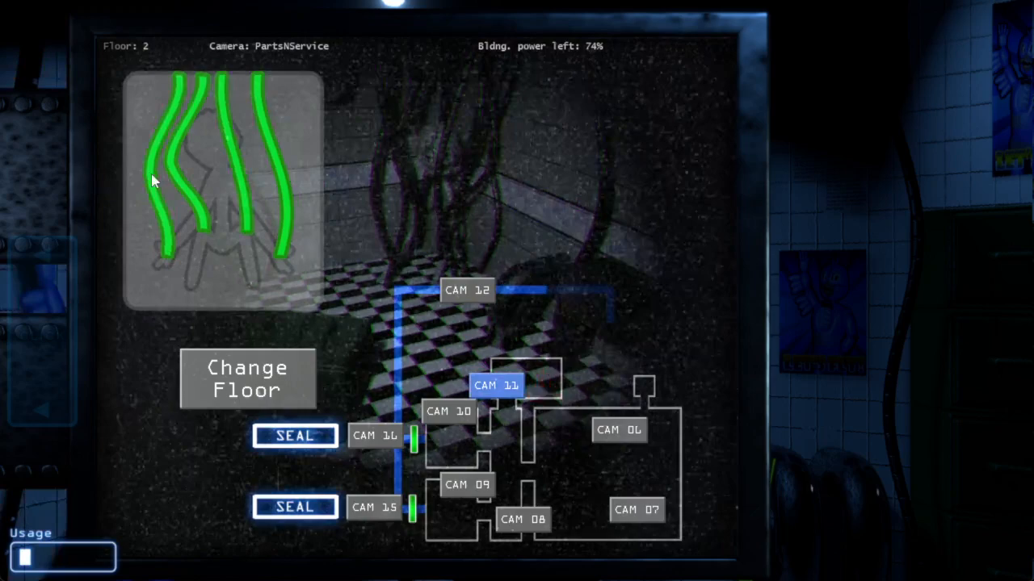
click(638, 508)
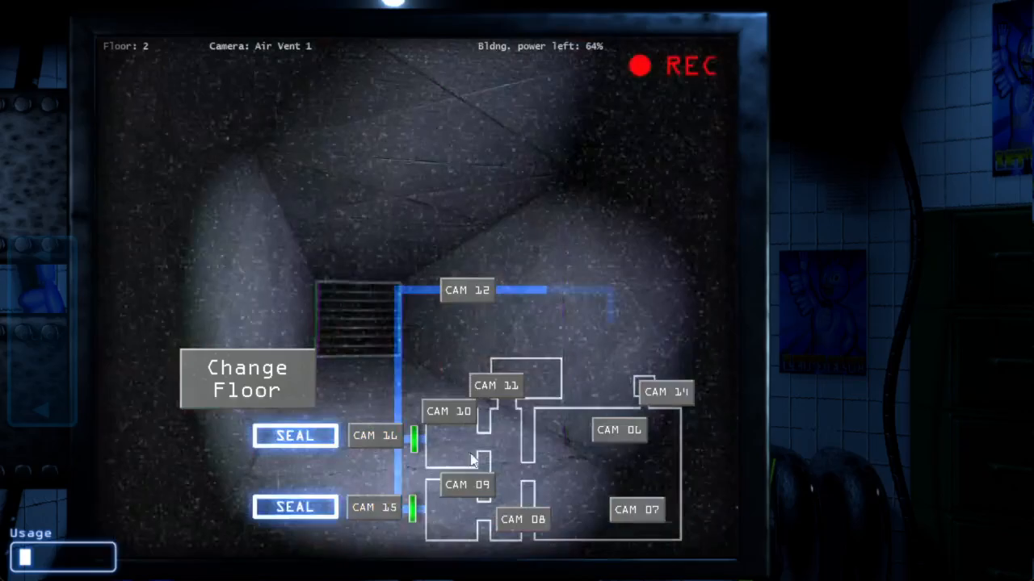
View CAM 16 Air Vent 1, CAM 10 Party Room 1, then CAM 06 Elevator Entrance.
click(496, 385)
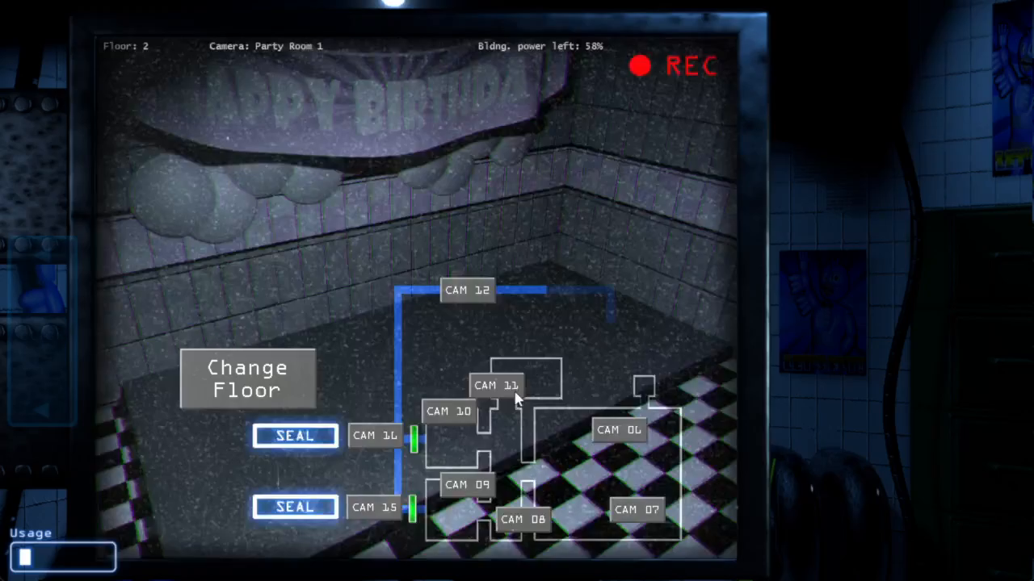
click(618, 430)
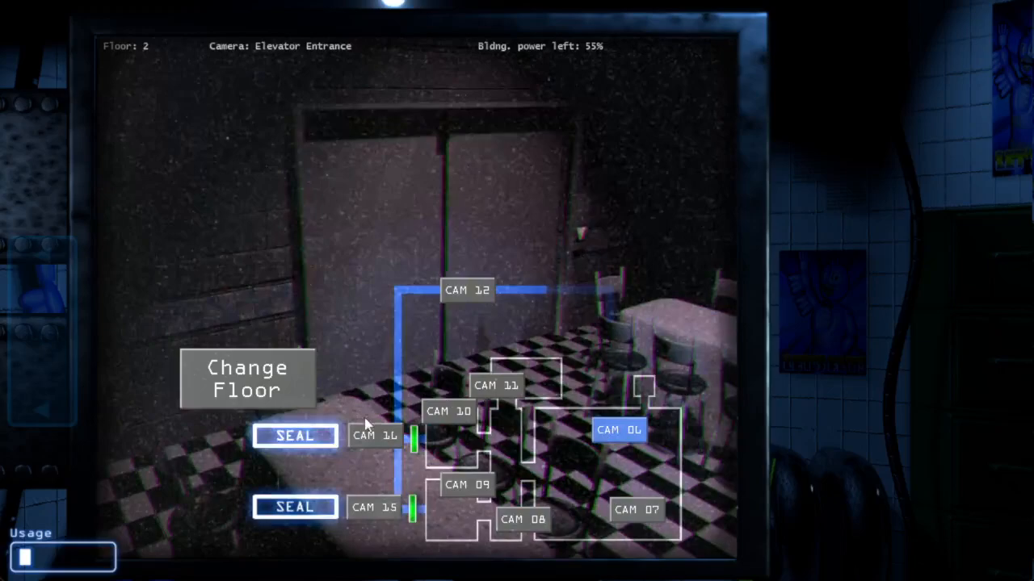
click(247, 378)
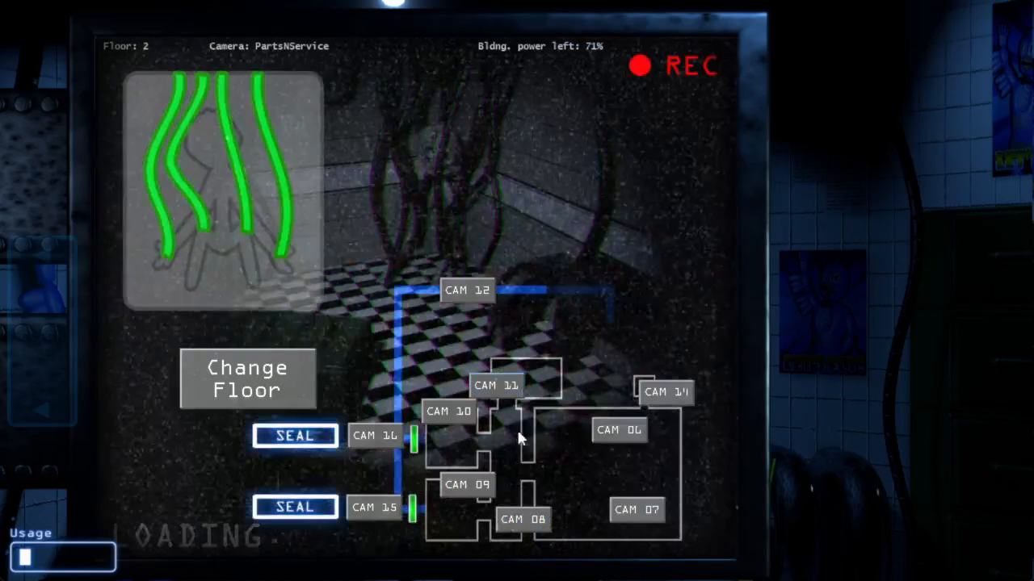
Check the CAM 11 wires, then switch to floor 1 CAM 13 Elevator Cam.
click(495, 385)
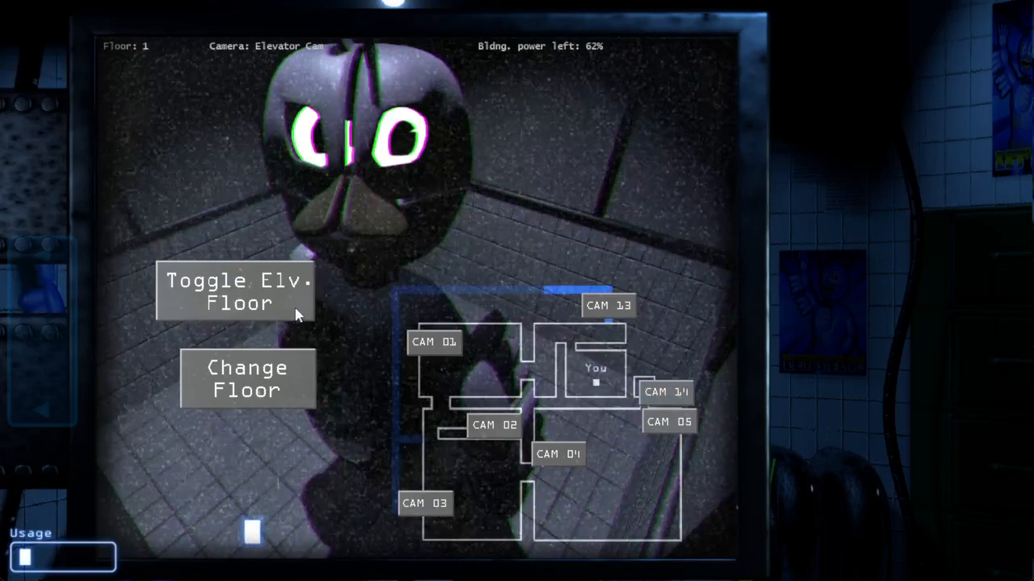
Toggle the elevator to floor 2 from the Elevator Cam, emptying the feed.
click(235, 291)
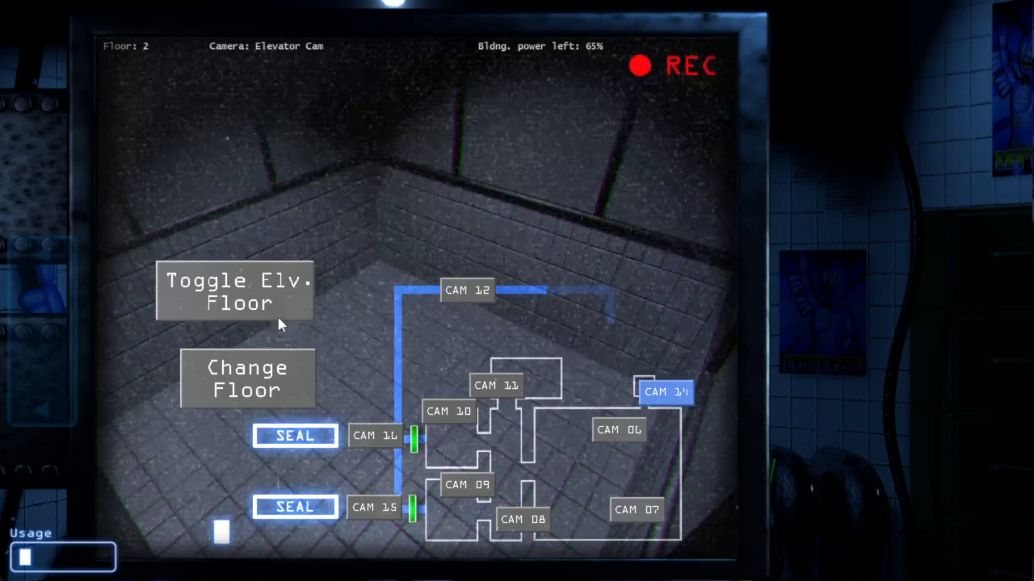
click(495, 385)
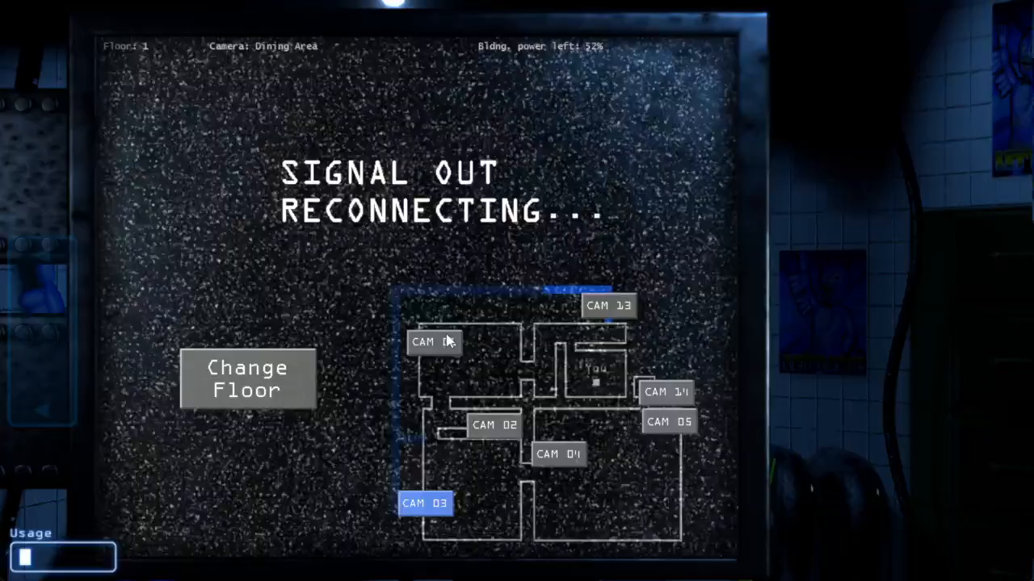
Watch the animatronic in floor 1 Air Vent 4 (CAM 13), then view CAM 02.
click(608, 305)
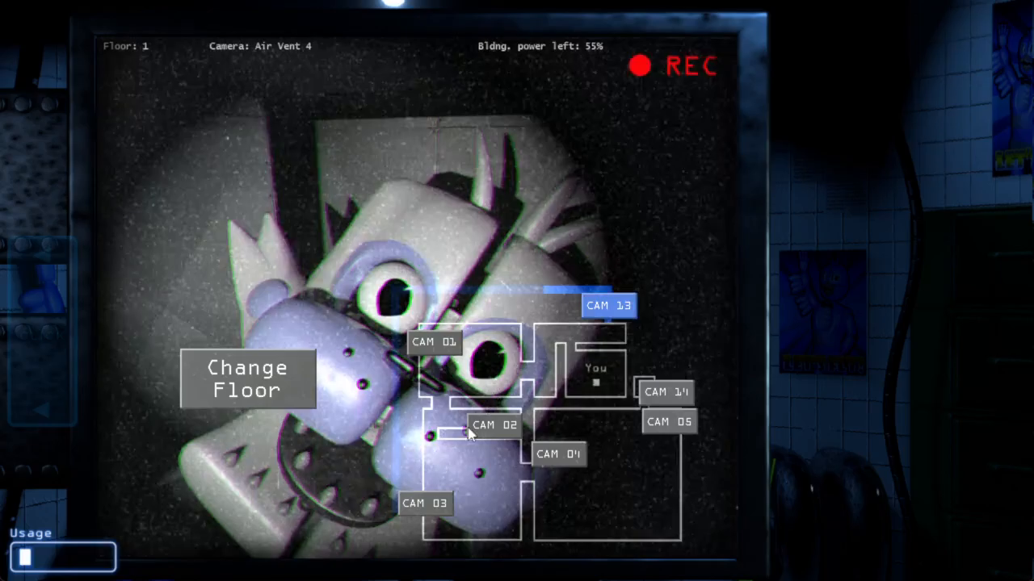
click(247, 380)
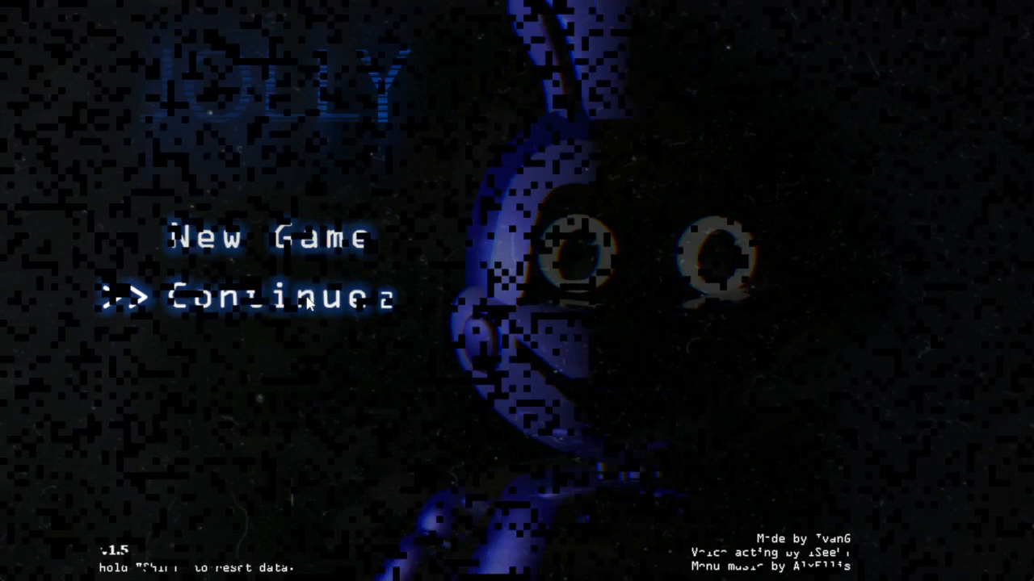
Continue the saved night from the title menu to return to the office.
click(243, 298)
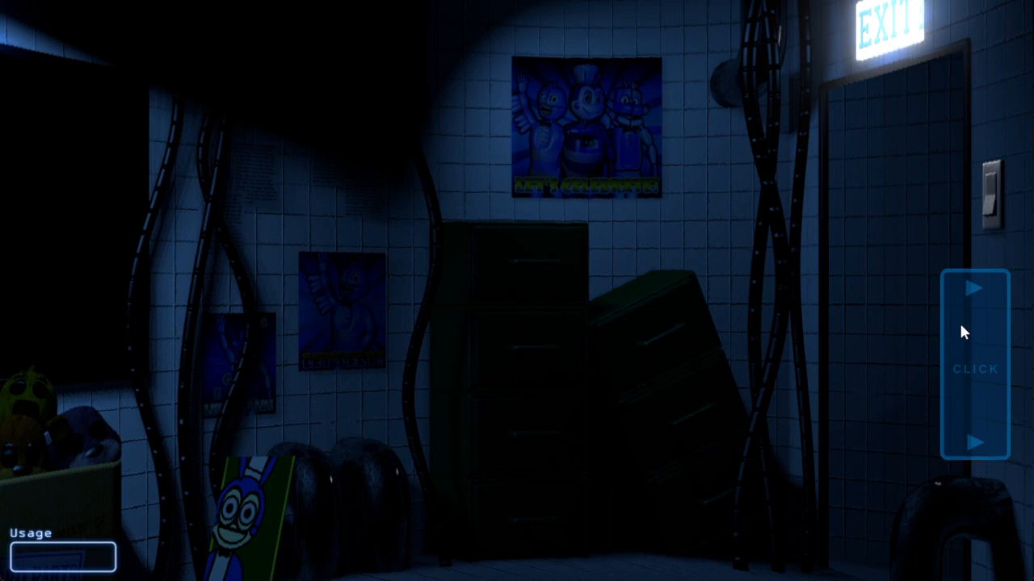
Raise the monitor, send the elevator to the other floor, and view Air Vent 3.
click(974, 371)
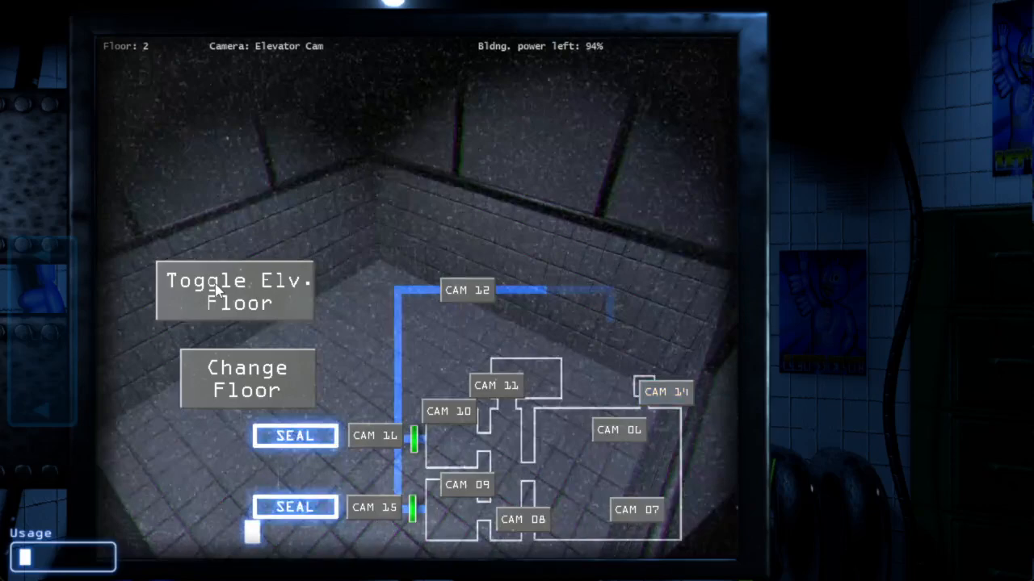
click(234, 290)
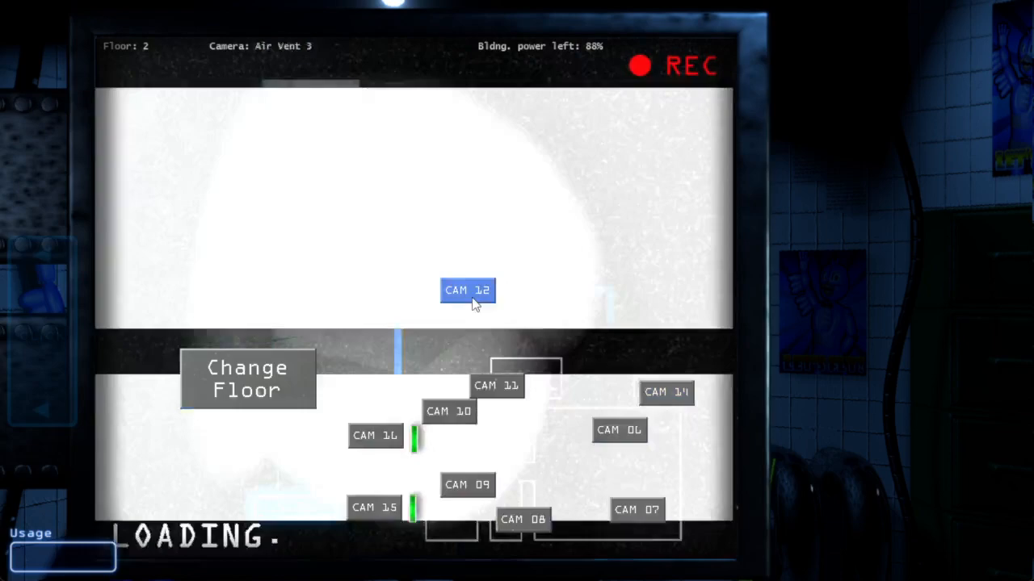
click(465, 486)
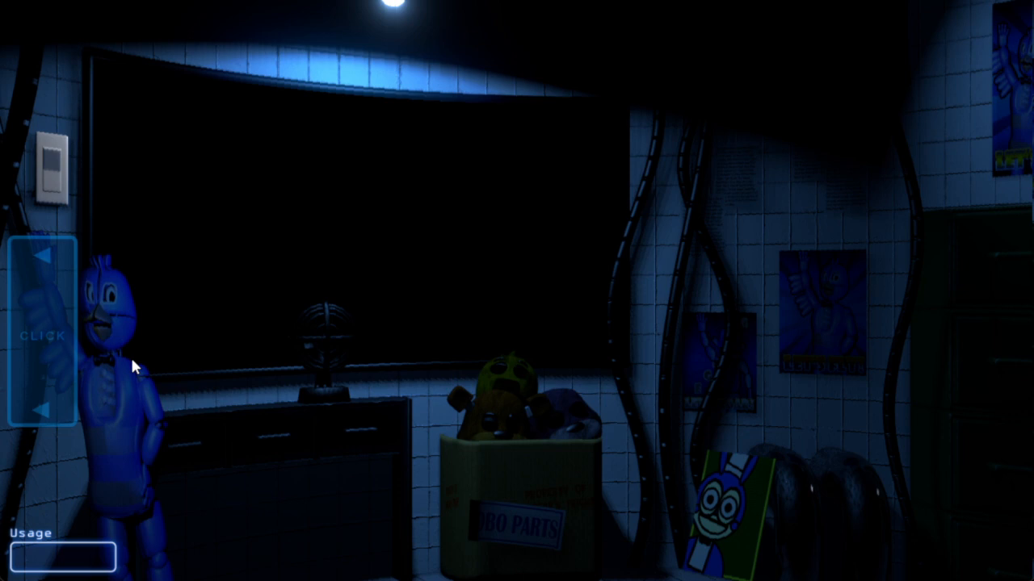
mouse_move(441, 323)
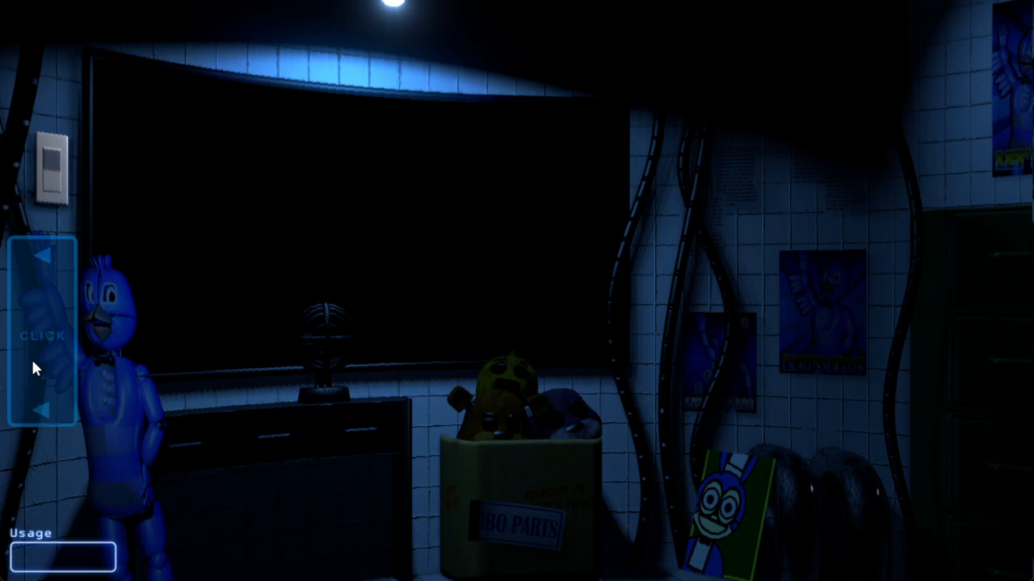
Raise the camera monitor using the left CLICK panel.
click(40, 337)
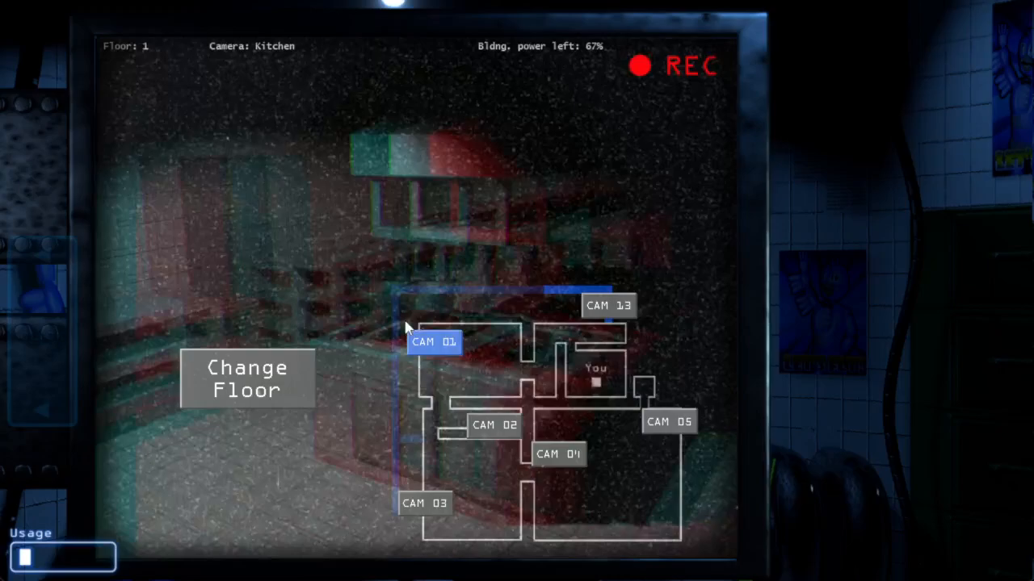
Cycle through the Kitchen, CAM 16, CAM 09 and first-floor elevator camera feeds.
click(424, 503)
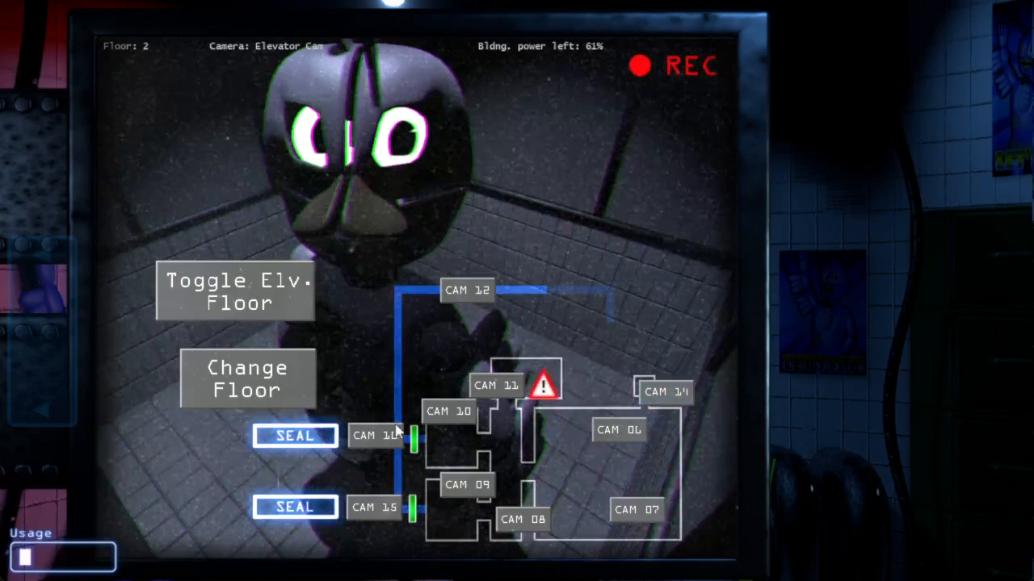
click(494, 385)
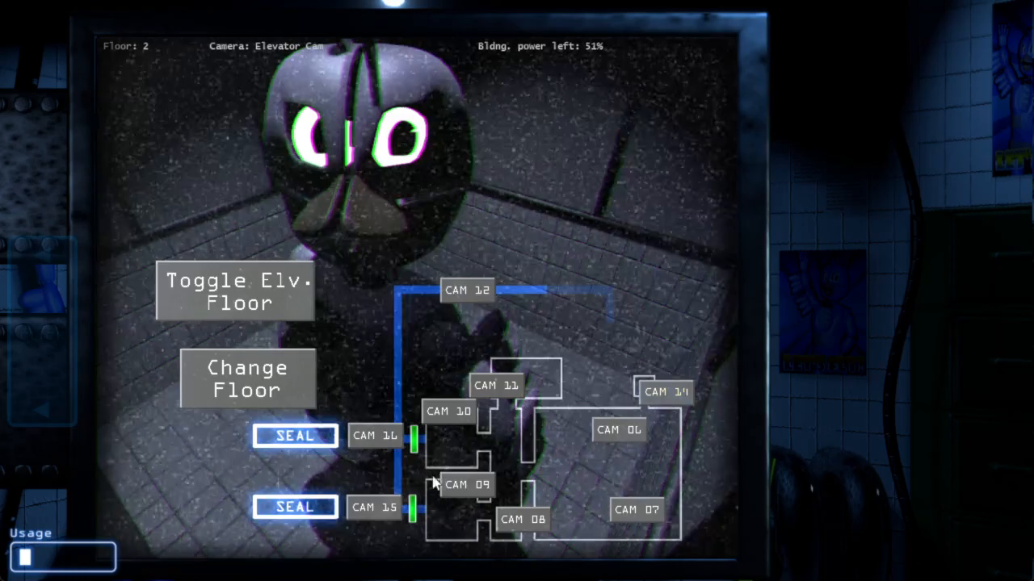
click(447, 412)
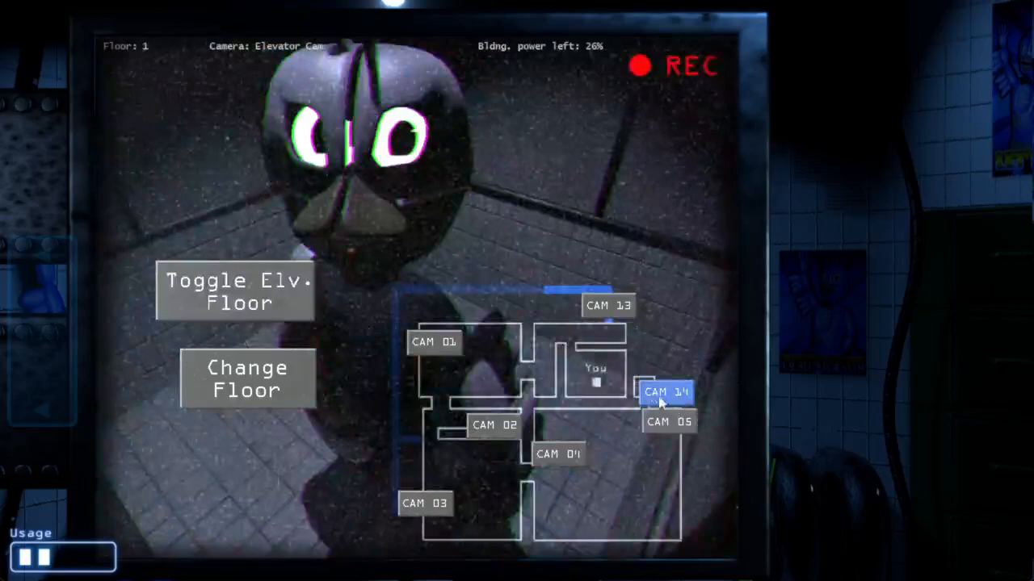
click(435, 342)
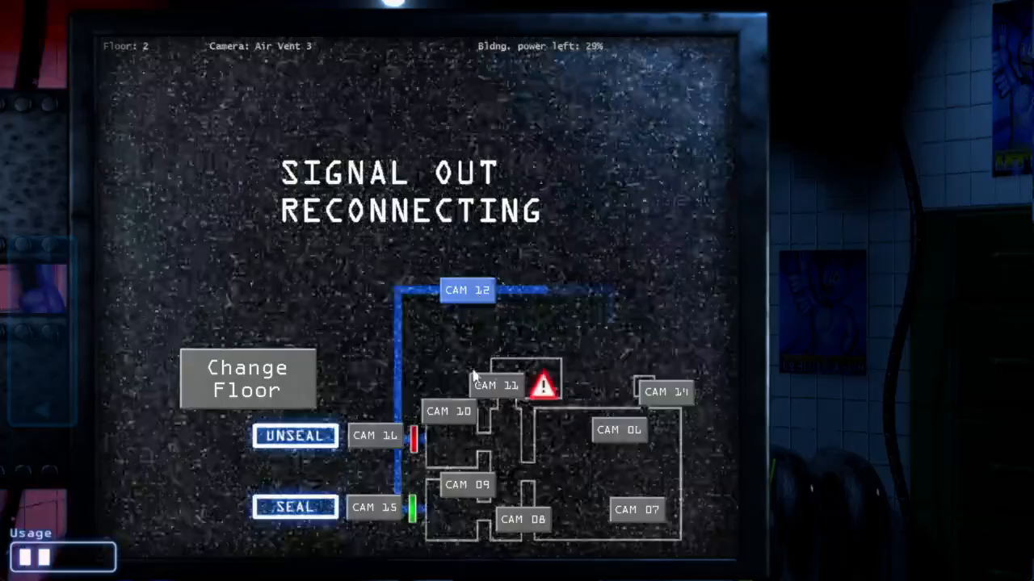
Switch the monitor to the CAM 11 PartsNService feed.
click(495, 385)
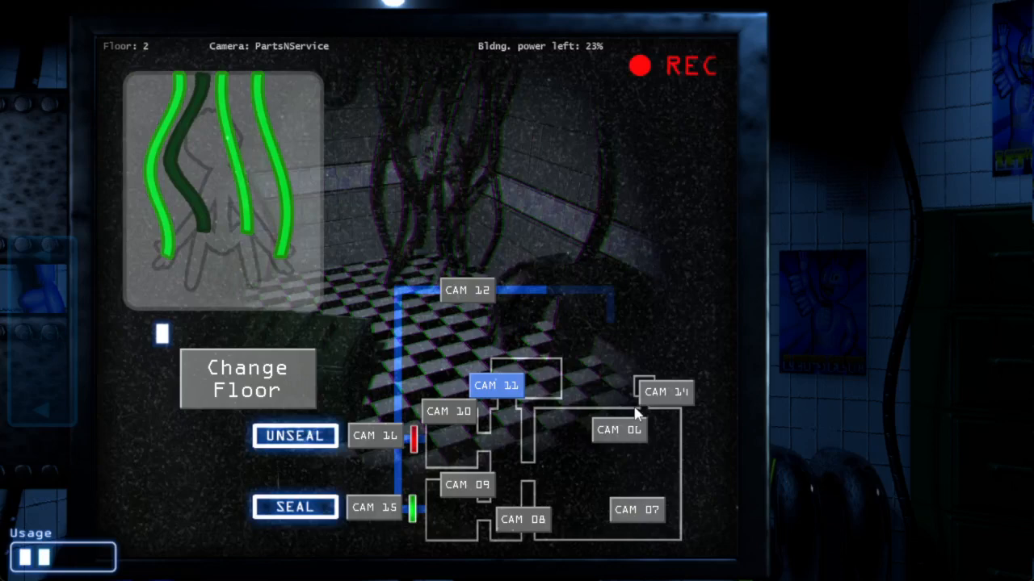
Fix the dark broken wire on the PartsNService wire panel.
click(247, 380)
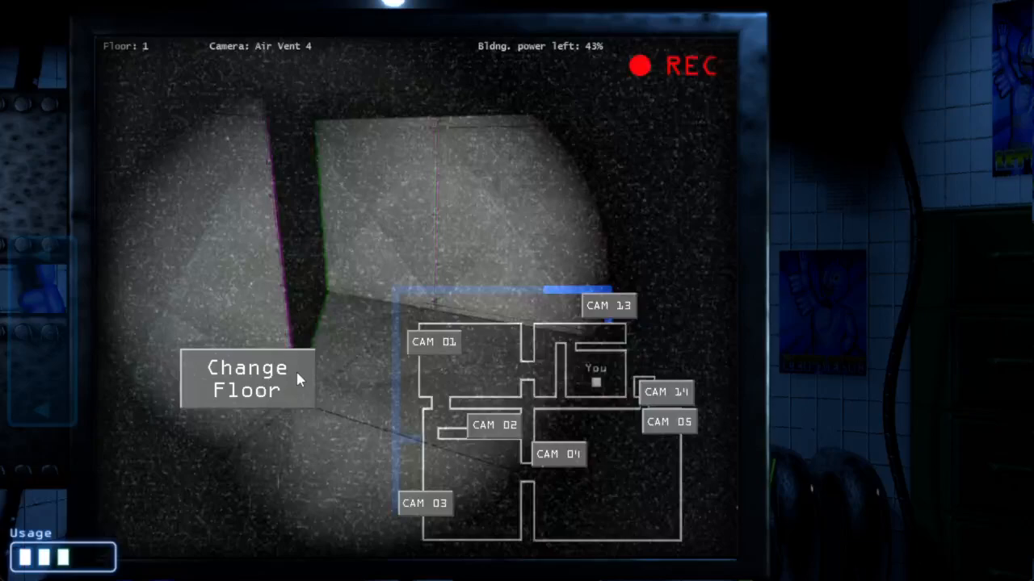
Switch from the Air Vent 4 feed to the second-floor camera map.
click(246, 380)
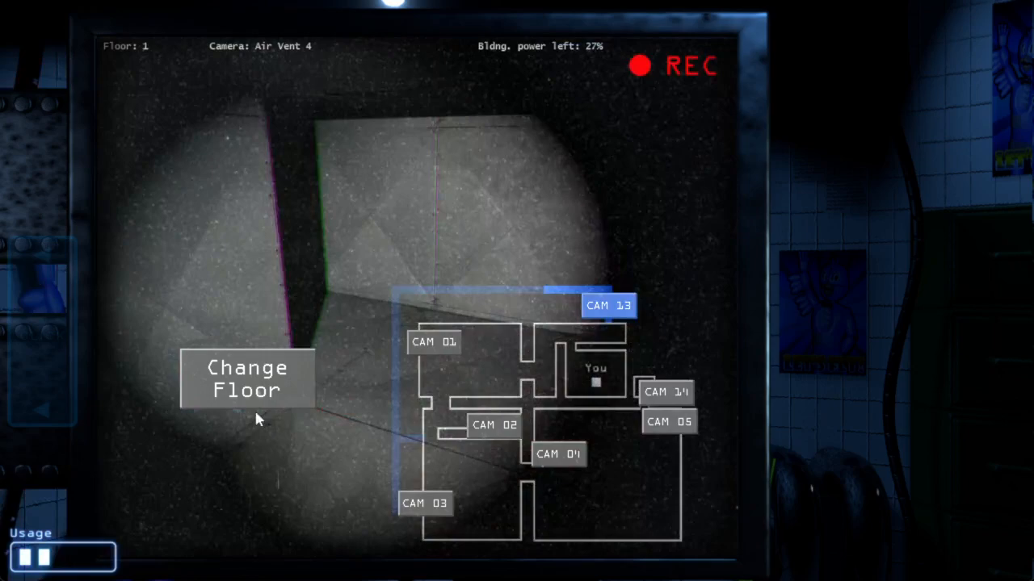
click(247, 379)
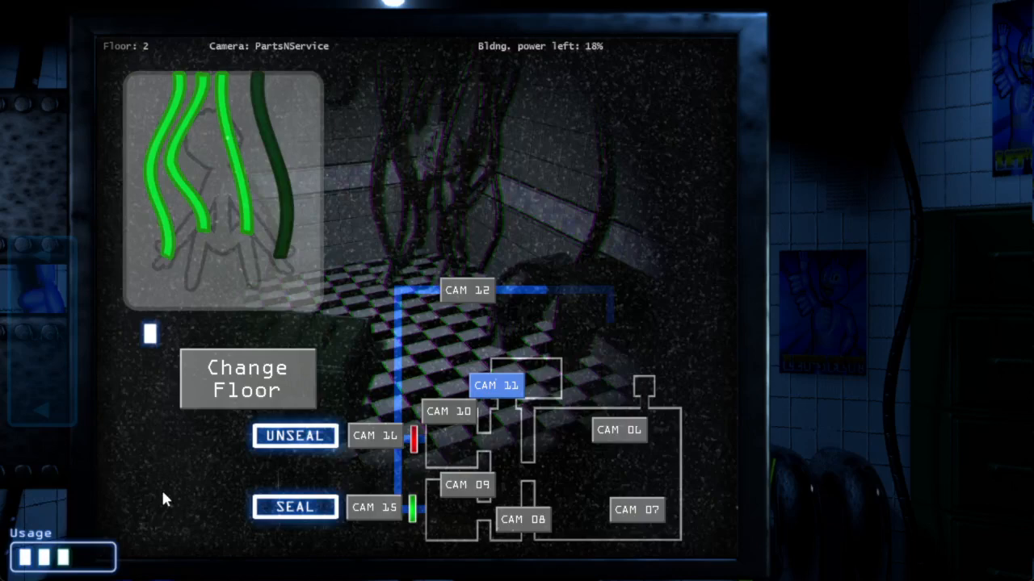